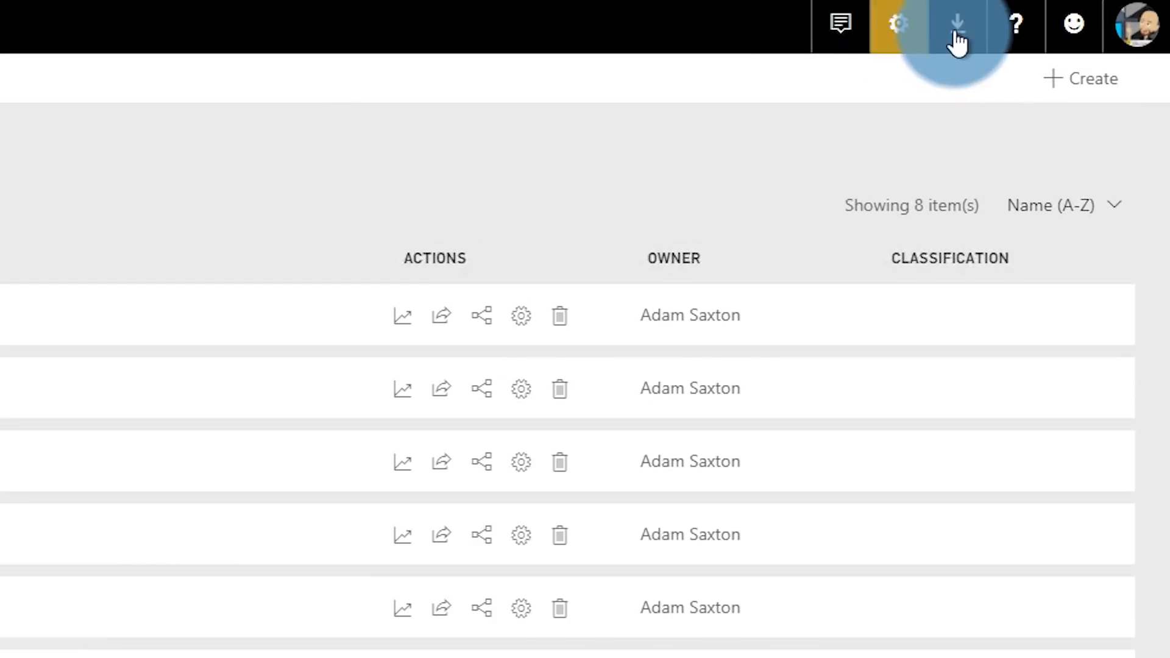
Show the downloads menu listing Power BI Desktop, Data Gateway, Mobile and Excel tools
click(958, 25)
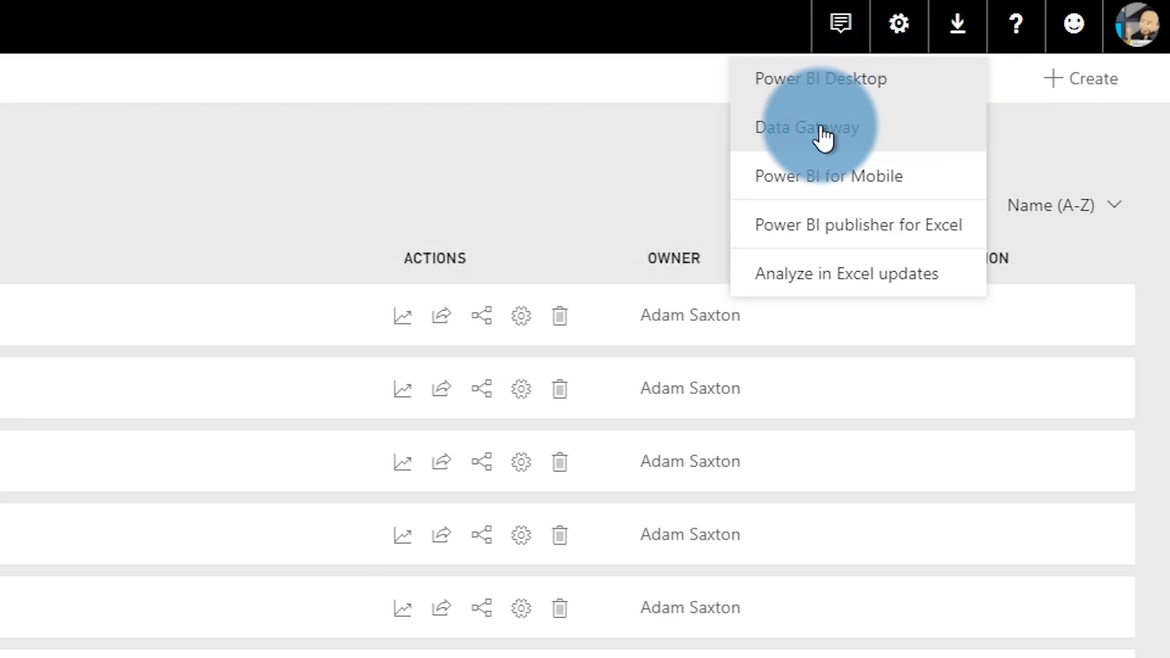
Download PowerBIGatewayInstaller.exe via Data Gateway and DOWNLOAD GATEWAY on the gateway page
click(805, 127)
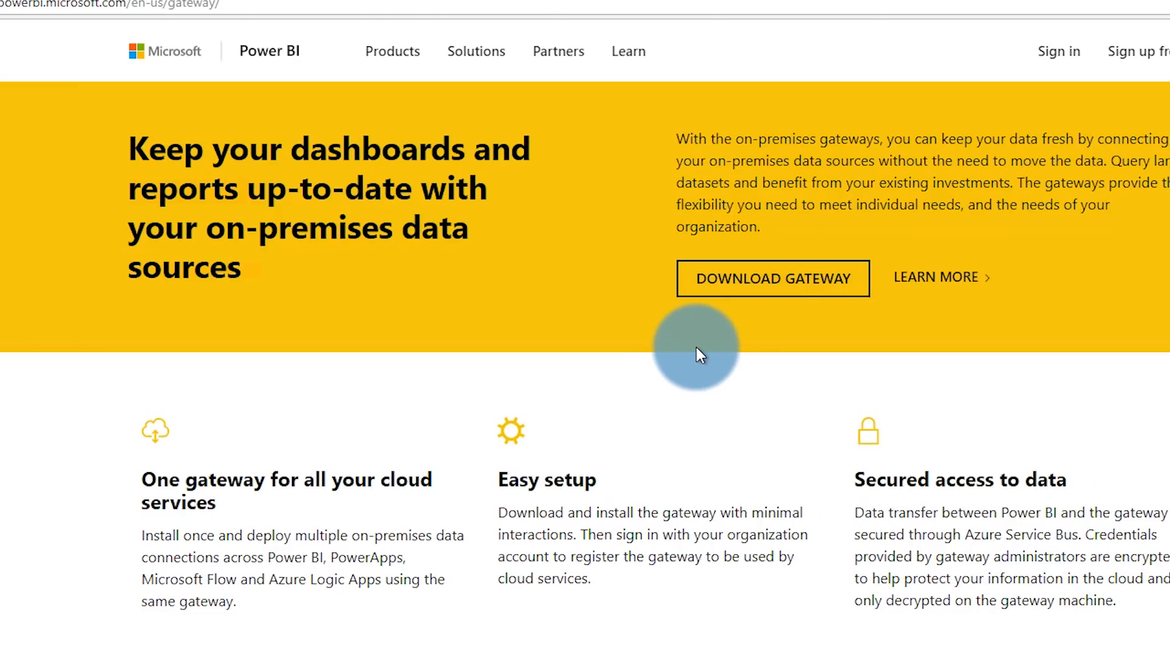
mouse_move(793, 280)
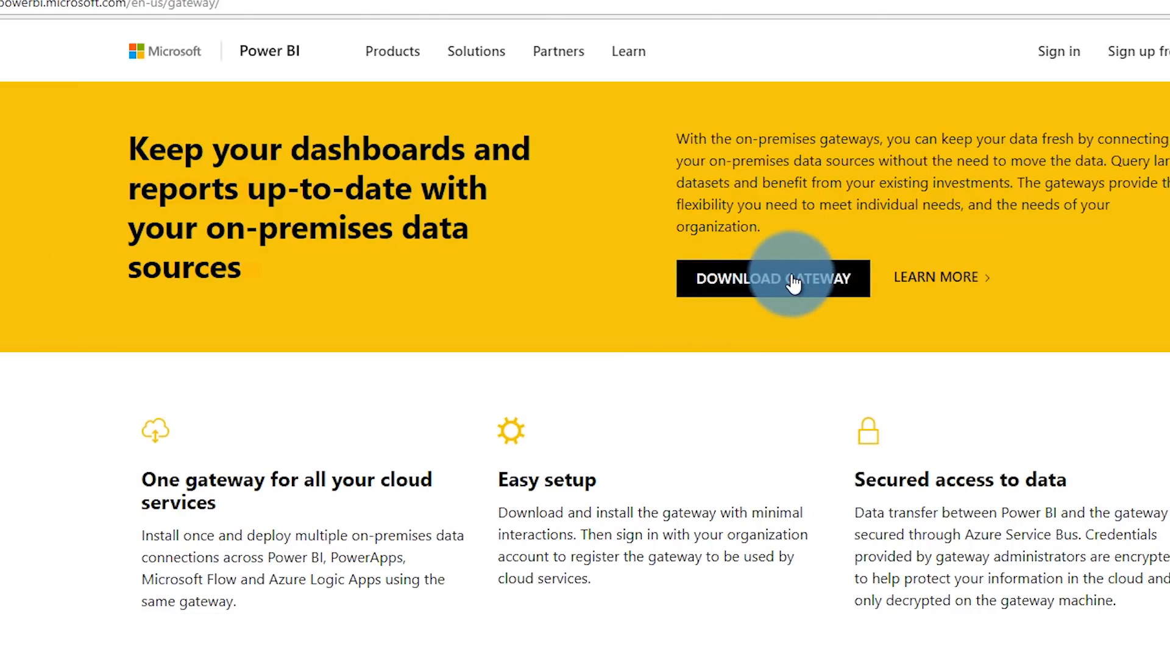
click(773, 278)
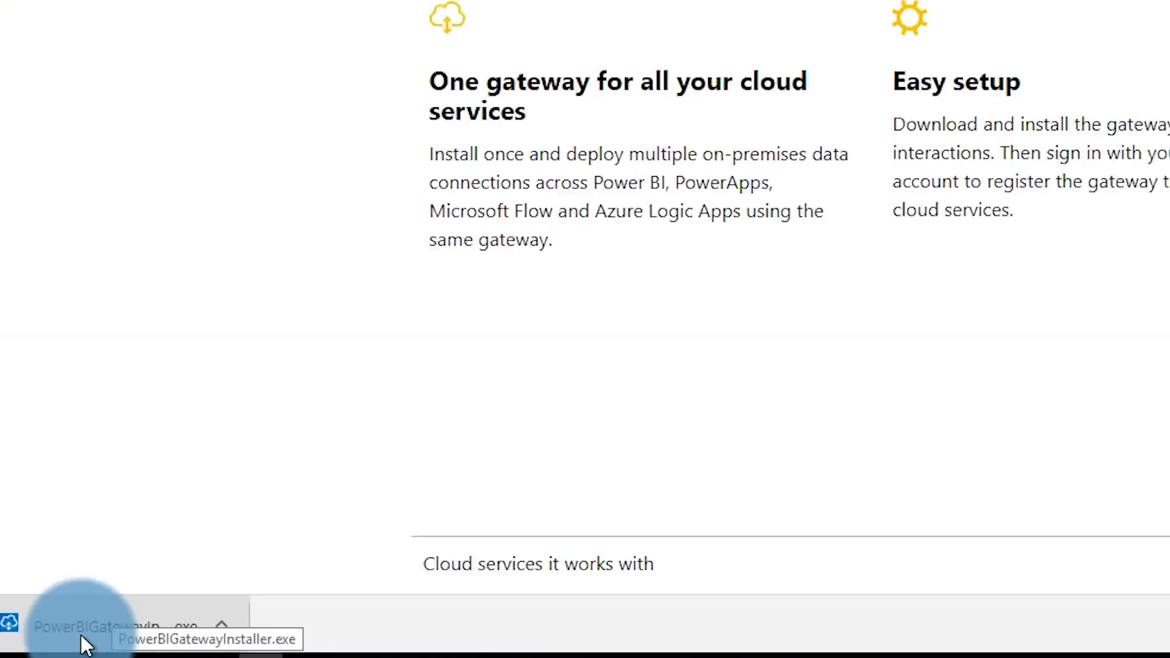